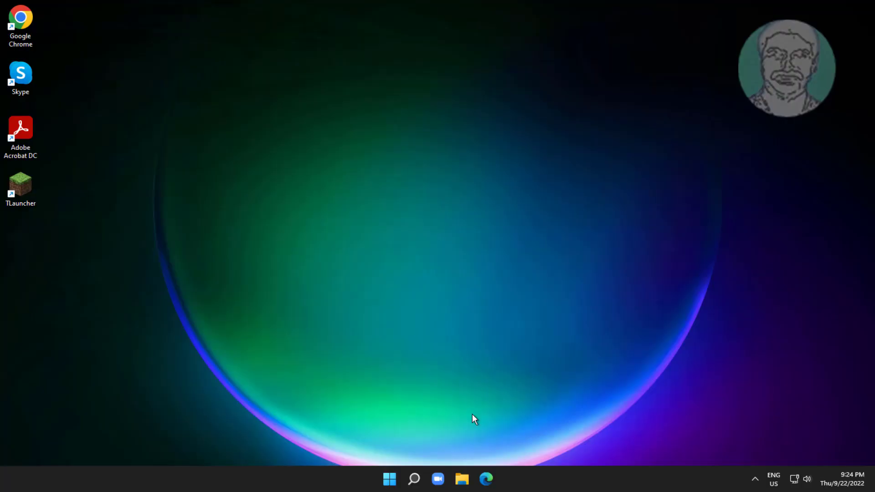
pyautogui.moveTo(413, 478)
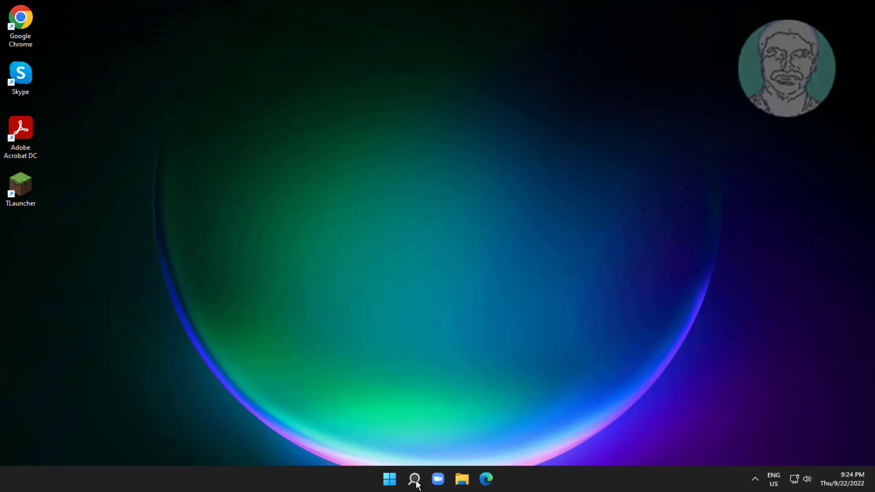
# Find 'services' in Windows Search and launch the Services app.
pyautogui.click(414, 478)
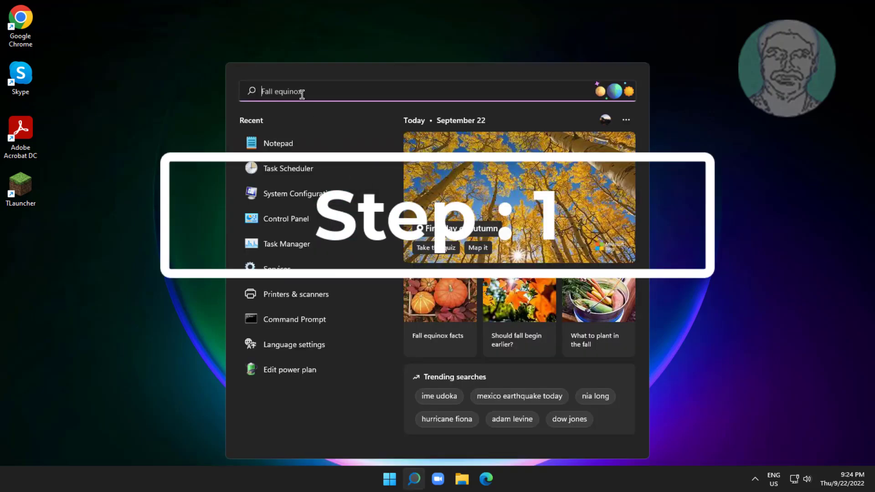
pyautogui.write('serv')
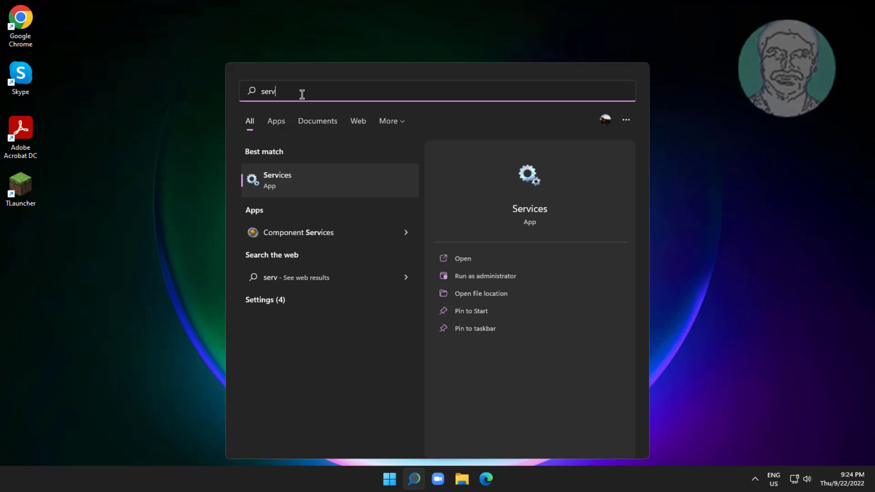
pyautogui.write('ices')
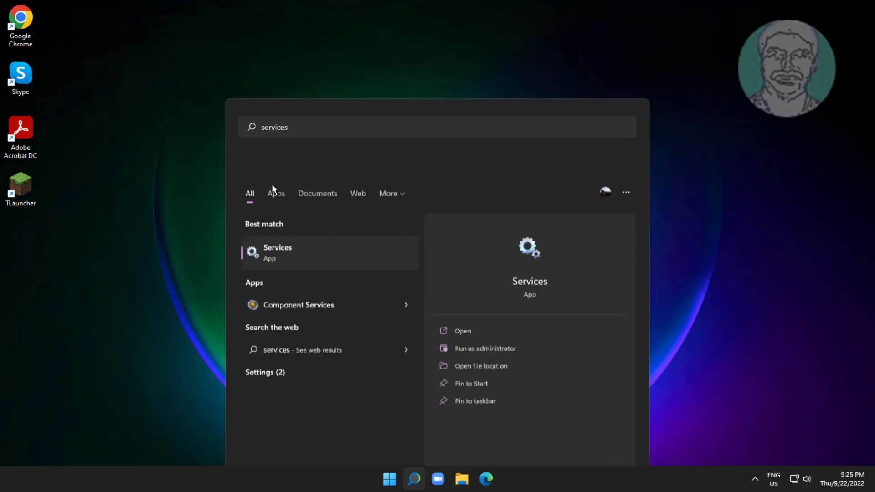
pyautogui.click(462, 330)
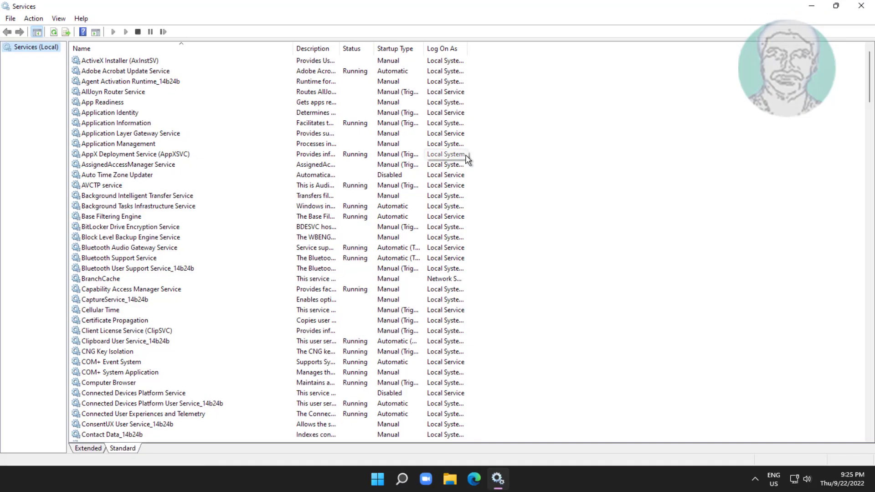
# Set Background Intelligent Transfer Service's startup type to Disabled and confirm.
pyautogui.click(128, 164)
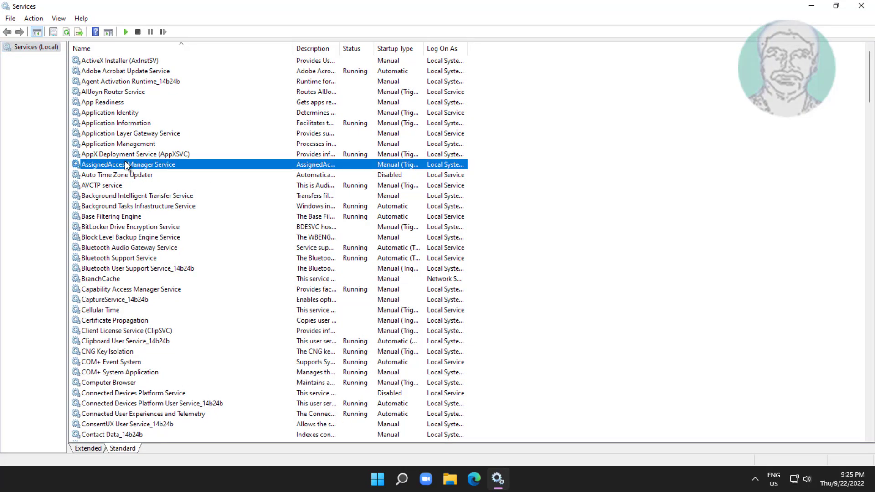
pyautogui.click(137, 195)
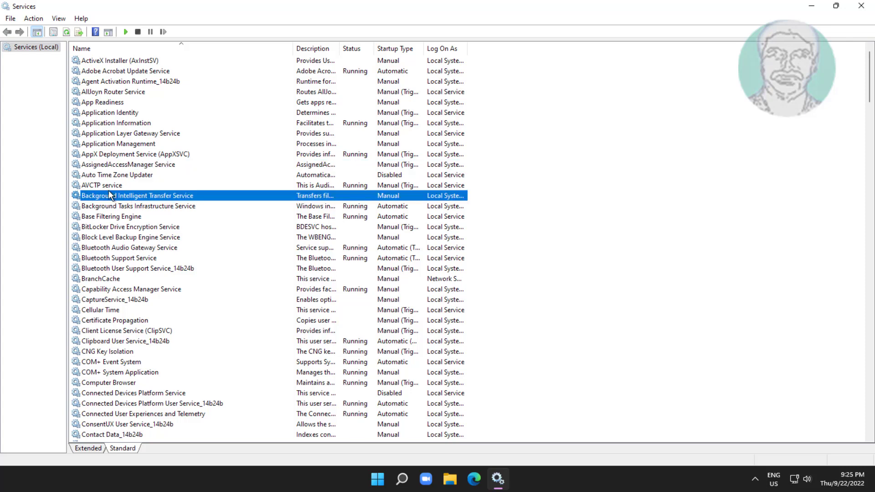
pyautogui.doubleClick(137, 195)
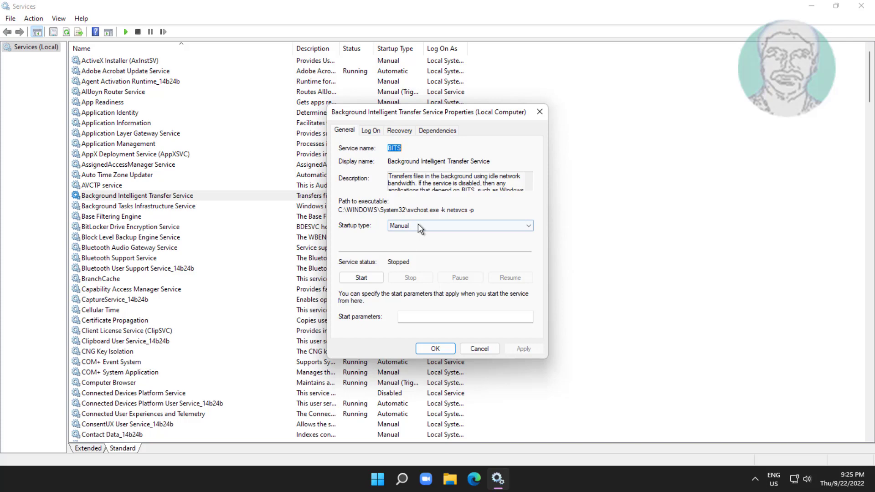
pyautogui.click(457, 225)
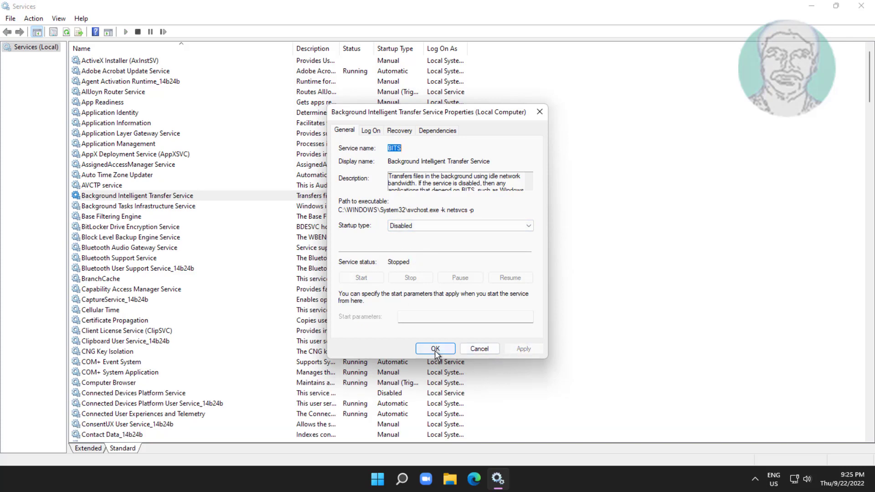
pyautogui.click(436, 348)
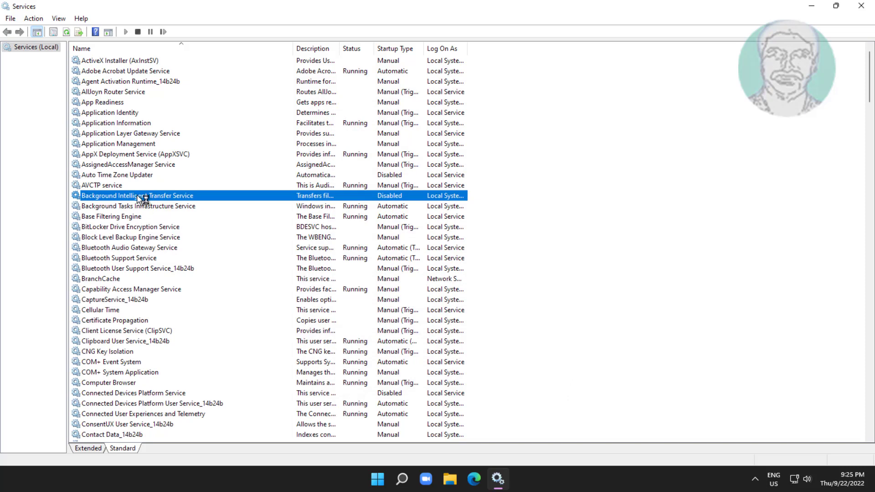
# Stop the Windows Update service, set its startup type to Disabled, and close Services.
pyautogui.scroll(-3)
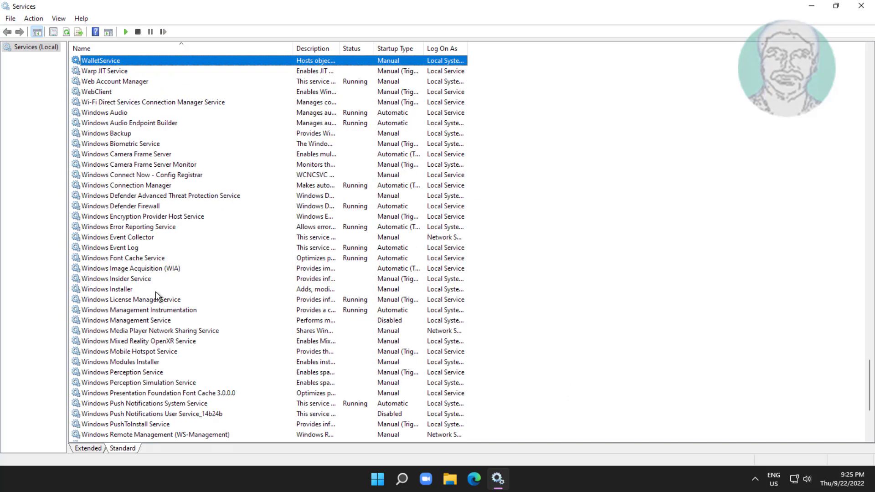
pyautogui.scroll(-3)
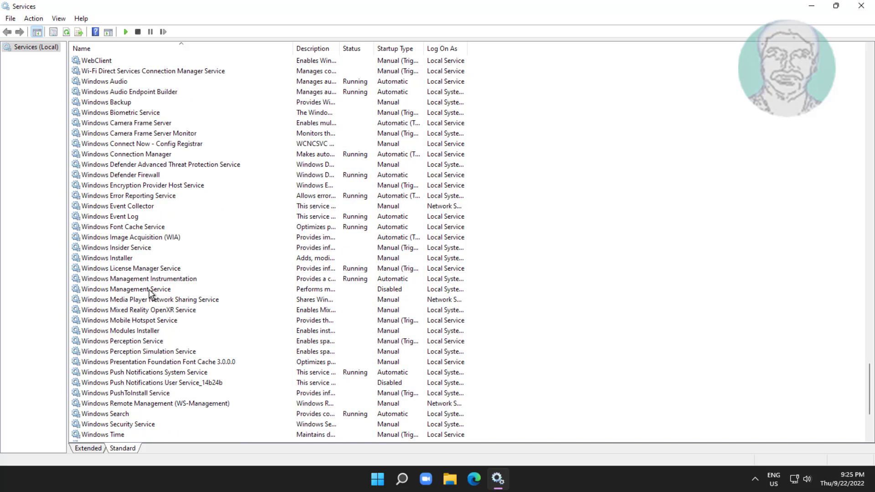
pyautogui.scroll(-3)
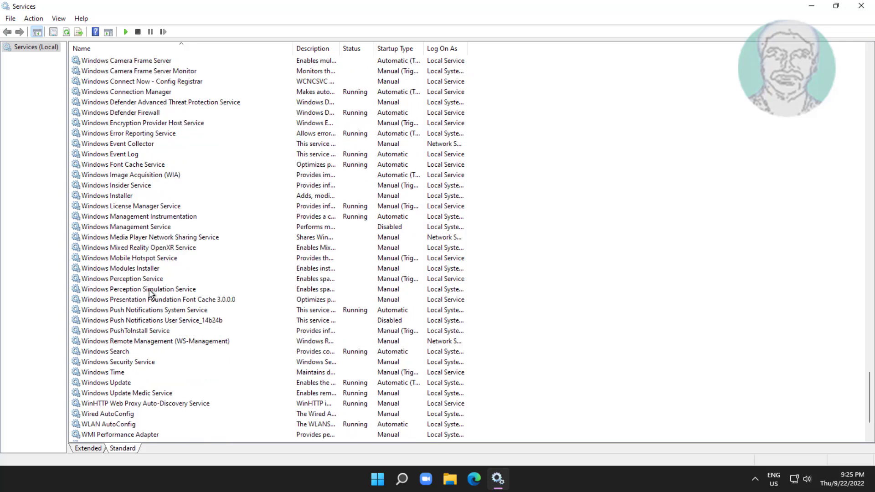
pyautogui.click(106, 310)
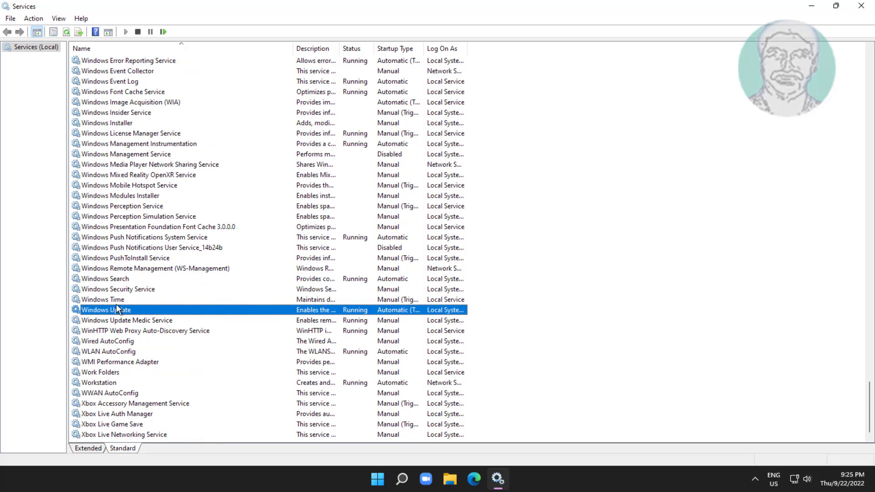
pyautogui.doubleClick(105, 310)
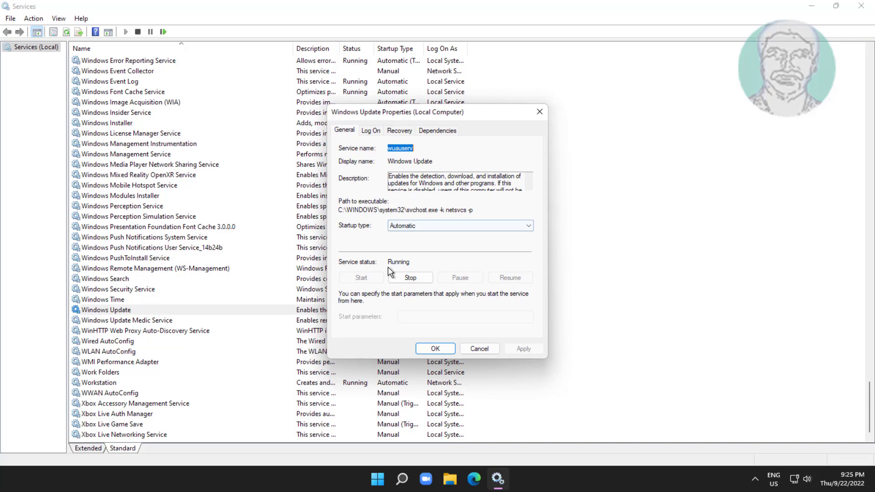
pyautogui.click(409, 277)
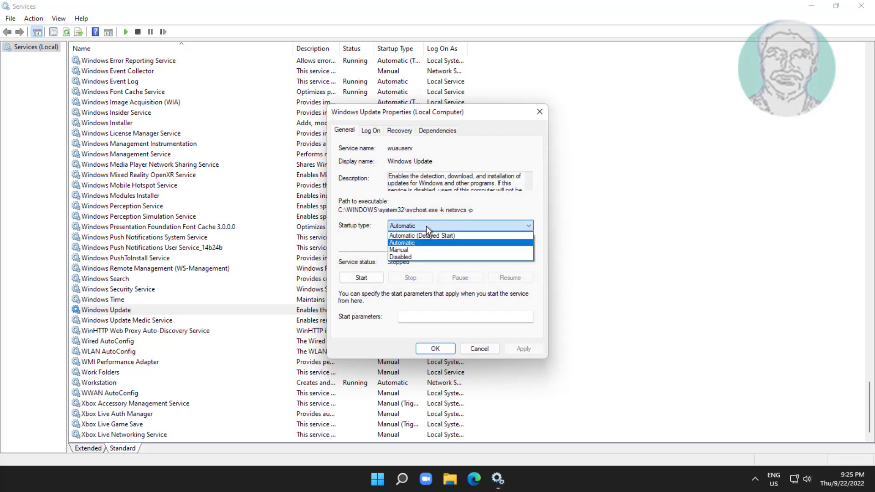
pyautogui.click(401, 257)
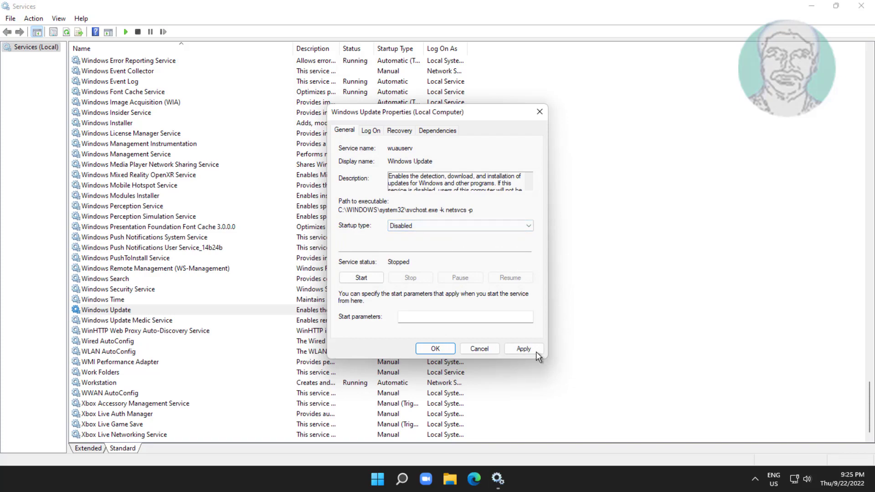
pyautogui.click(435, 348)
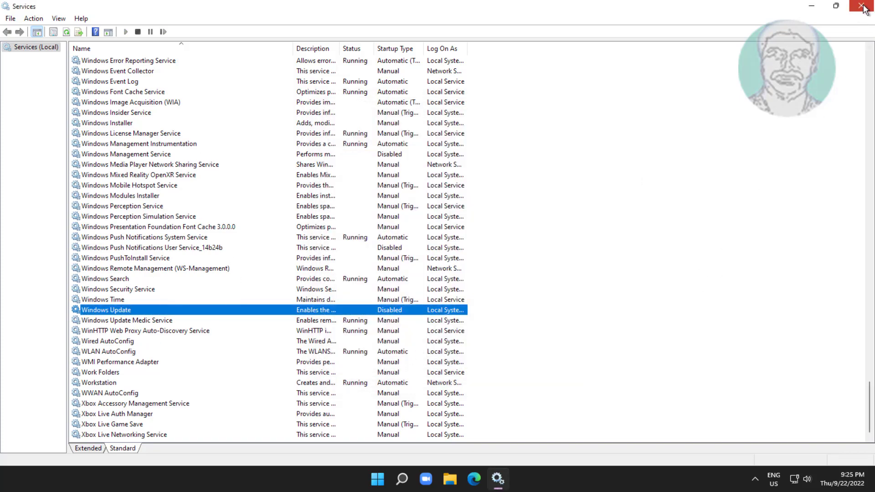
pyautogui.click(863, 6)
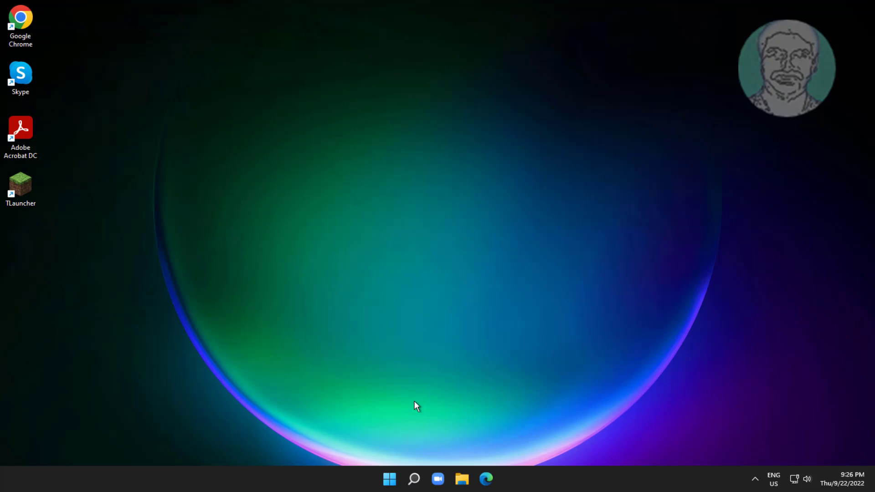
# Search 'regedit' and launch Registry Editor as administrator.
pyautogui.click(414, 479)
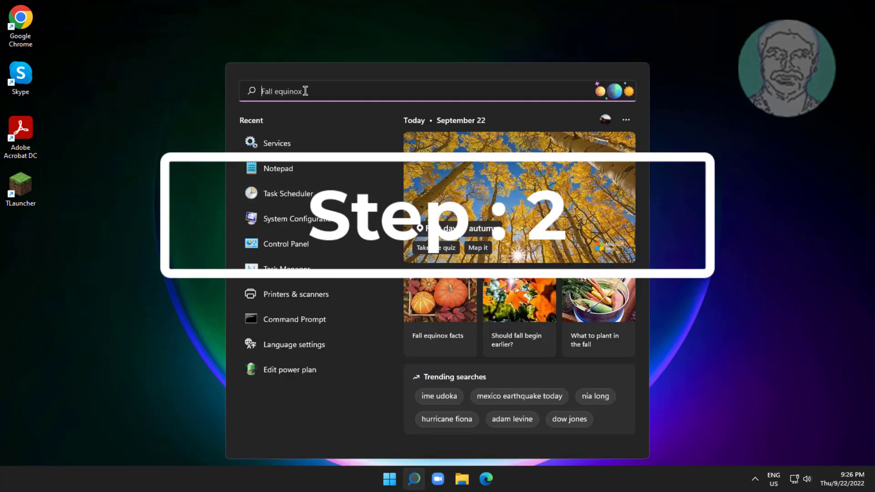
pyautogui.write('regedit')
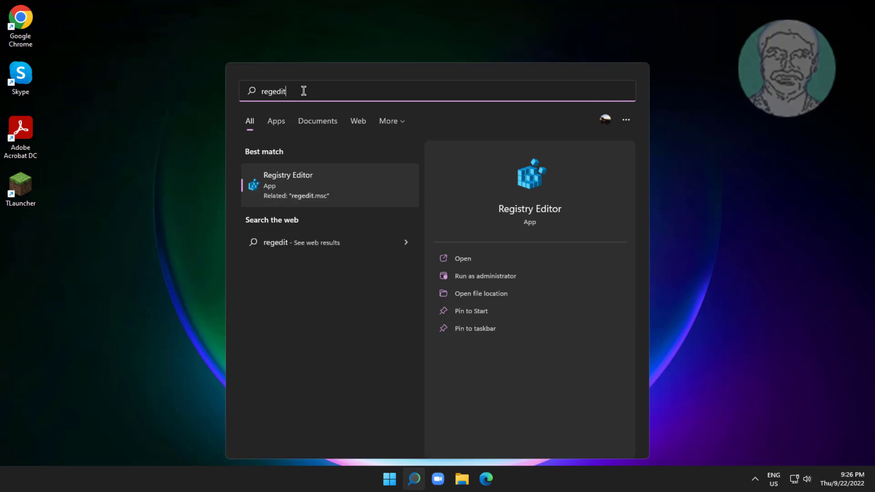
pyautogui.moveTo(296, 188)
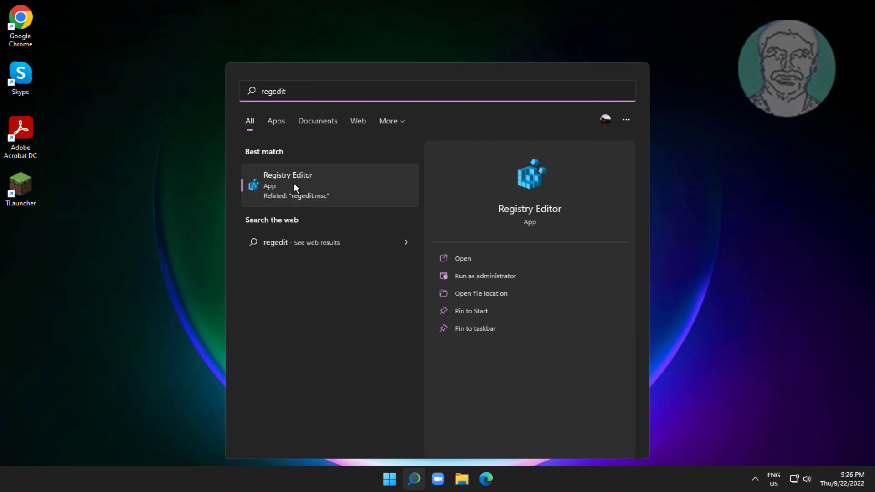
pyautogui.moveTo(504, 310)
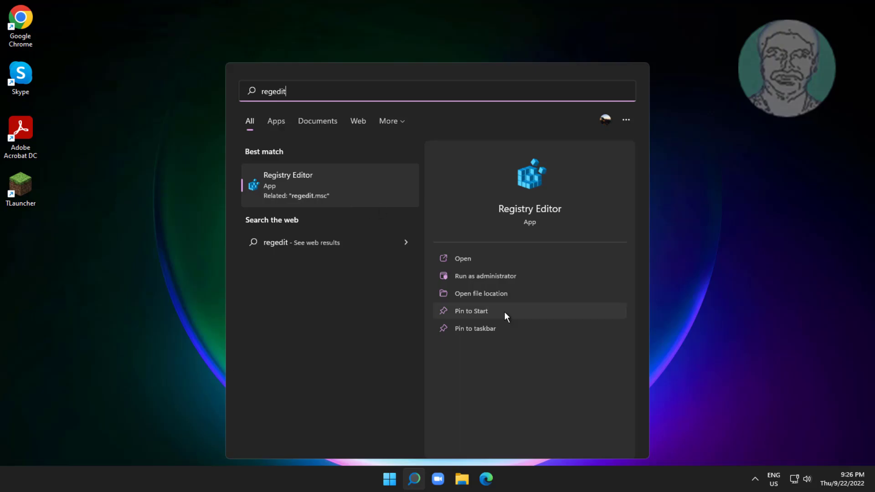
pyautogui.click(485, 275)
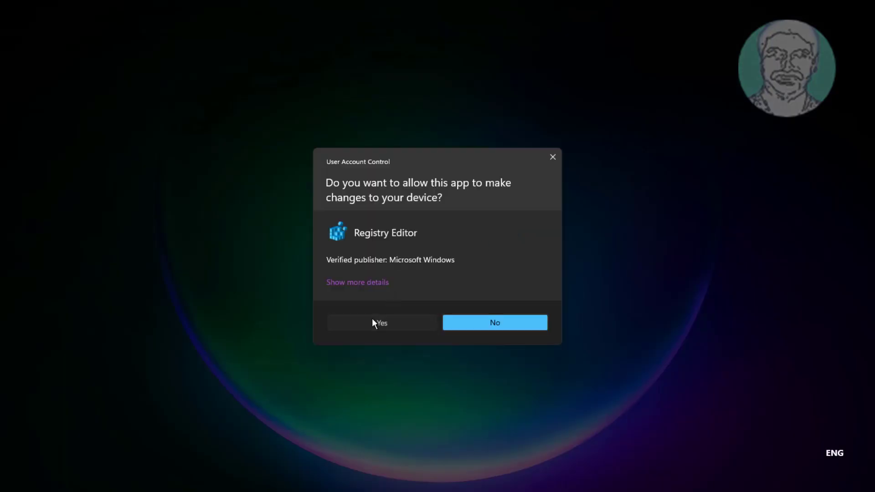
# Allow the UAC prompt and expand HKEY_LOCAL_MACHINE\SYSTEM\CurrentControlSet\Services.
pyautogui.click(381, 323)
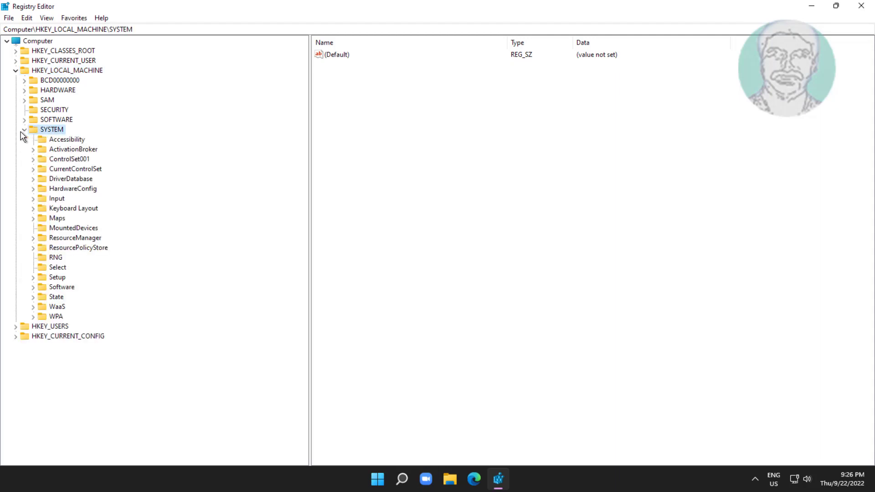
pyautogui.click(75, 168)
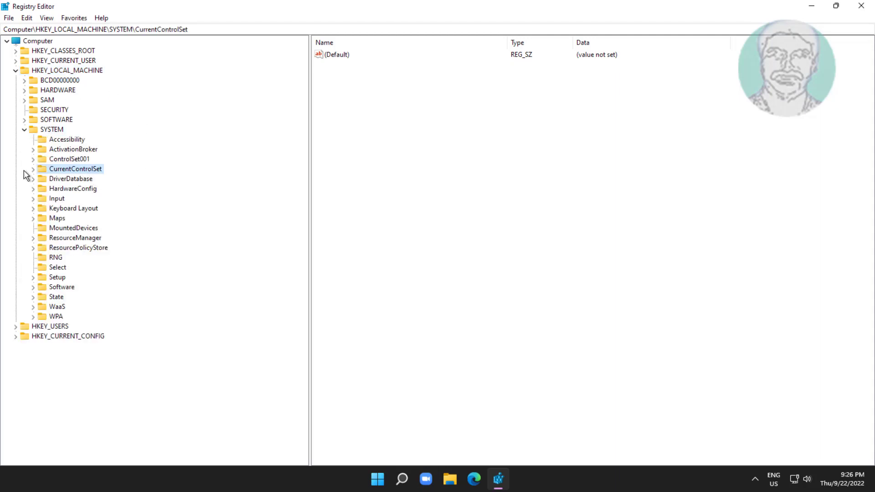
pyautogui.click(33, 169)
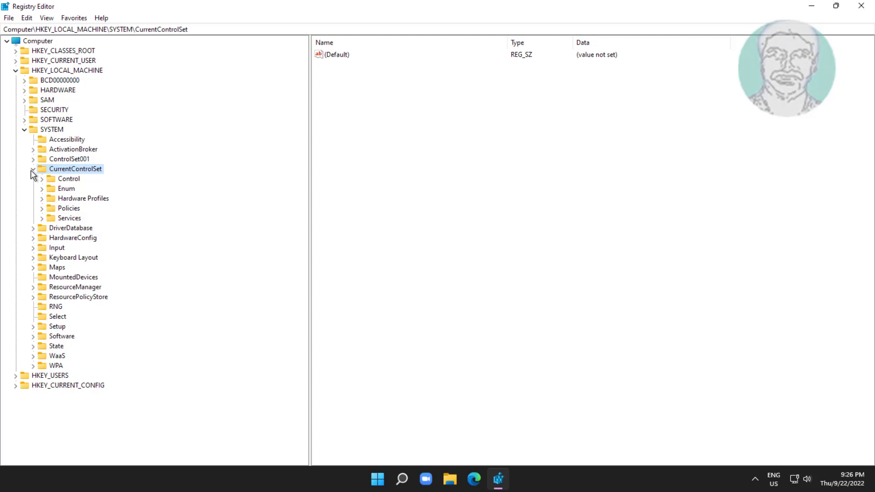
pyautogui.click(69, 218)
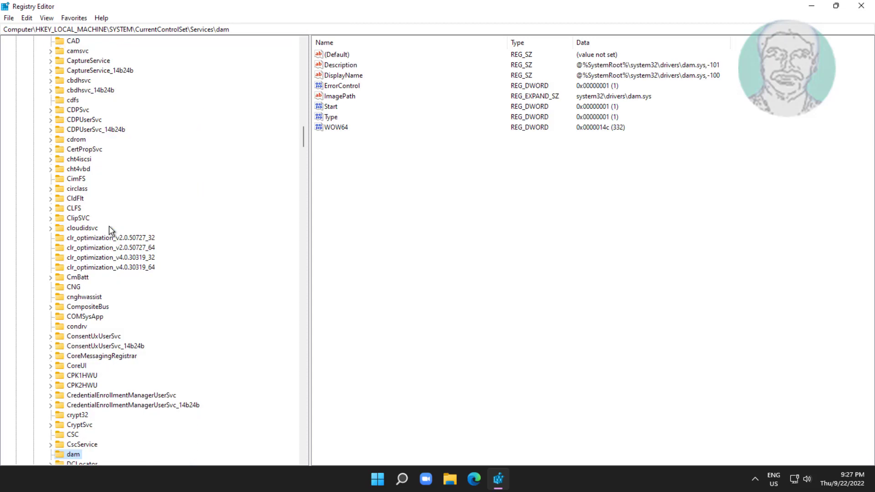
pyautogui.moveTo(295, 178)
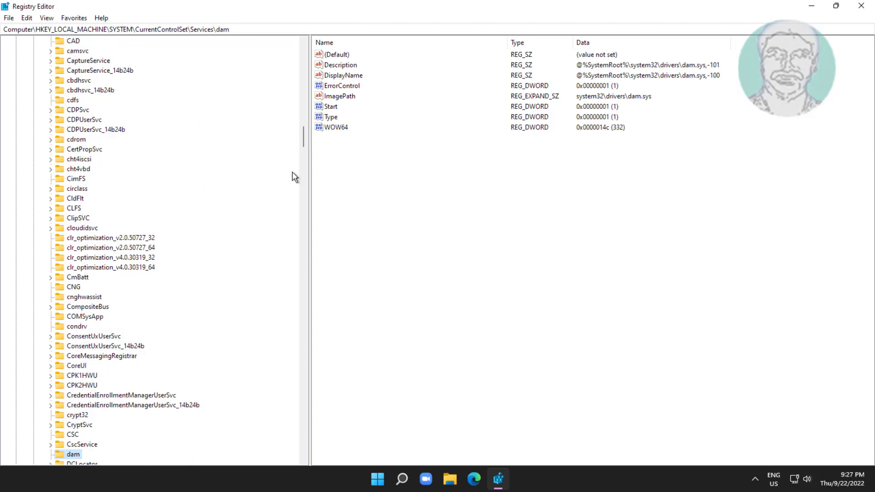
# Locate the DoSvc key under Services and select its Start value.
pyautogui.scroll(-3)
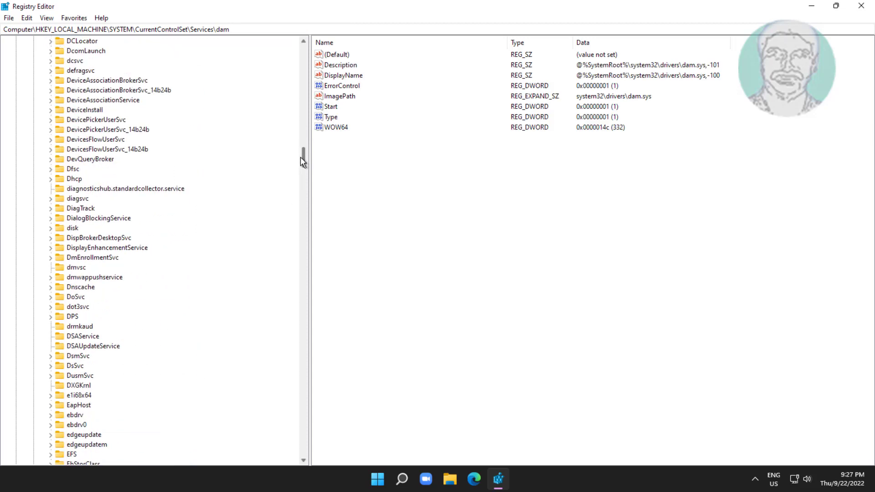
pyautogui.click(76, 306)
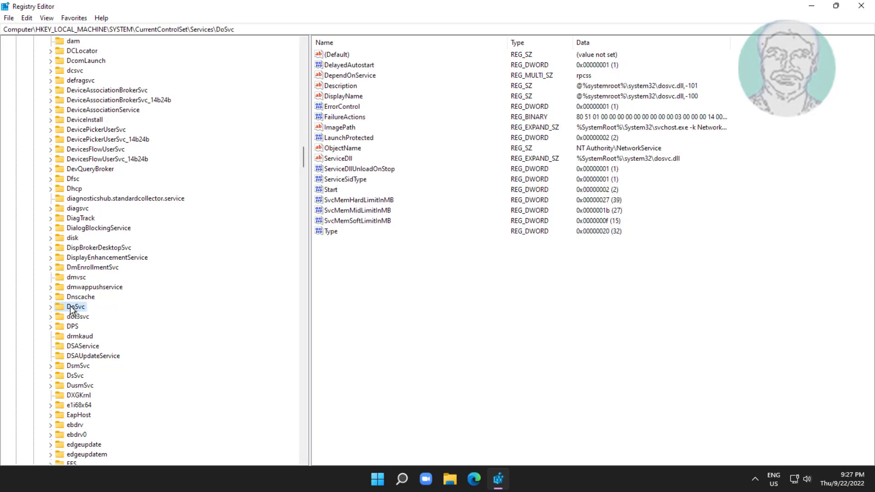
pyautogui.moveTo(290, 265)
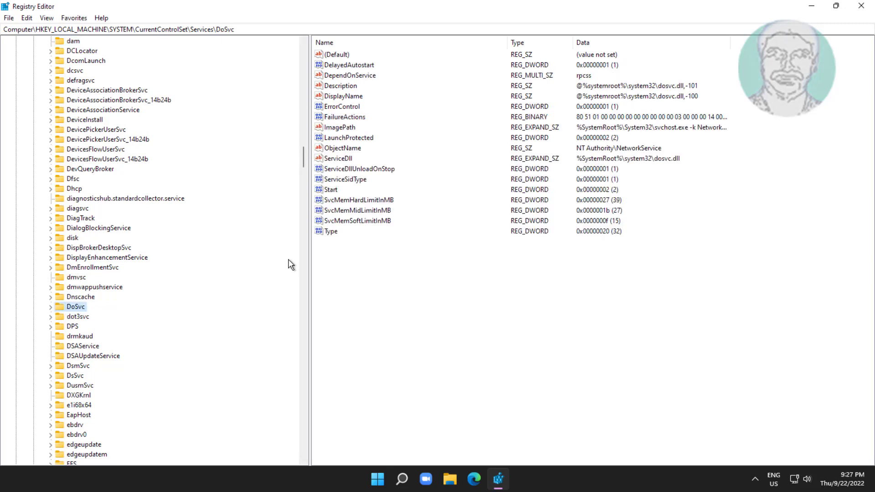
pyautogui.click(330, 189)
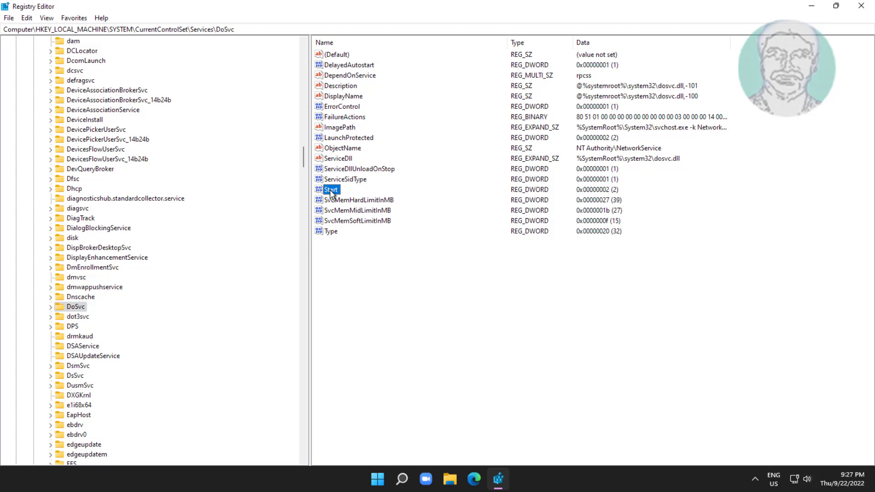
# Change the DoSvc Start value data to 4 and collapse the tree.
pyautogui.doubleClick(330, 190)
pyautogui.write('4')
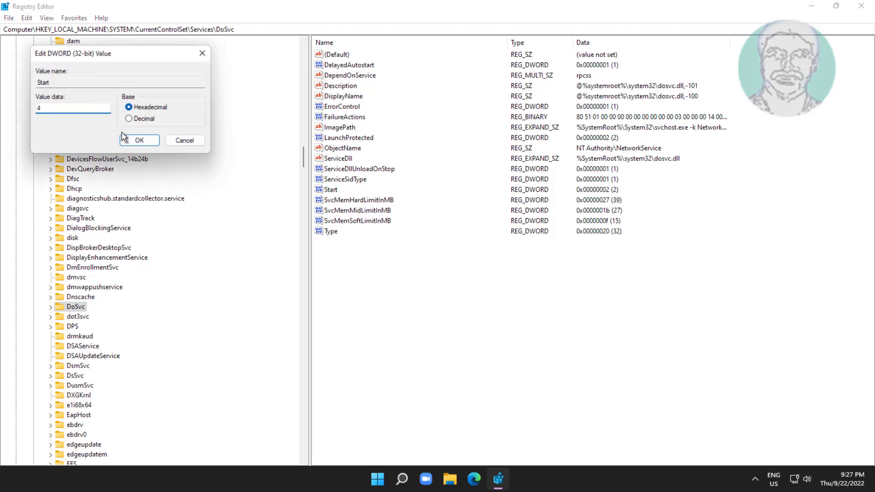
pyautogui.click(139, 140)
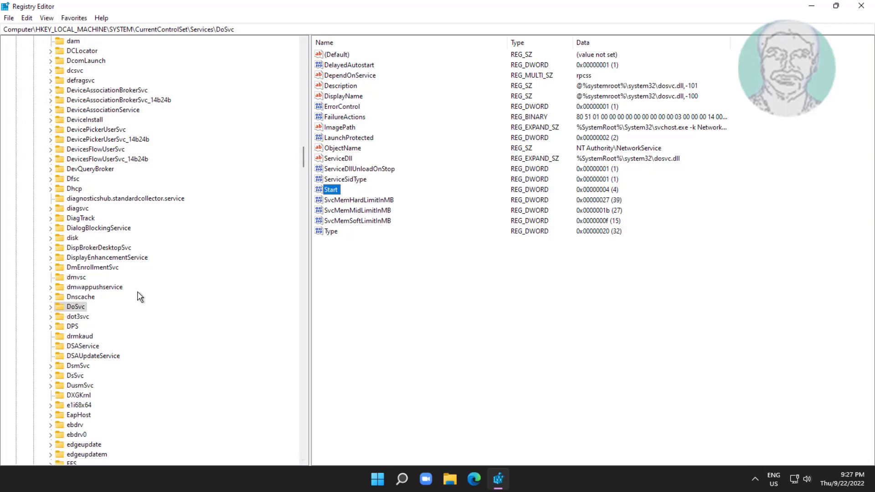
pyautogui.scroll(3)
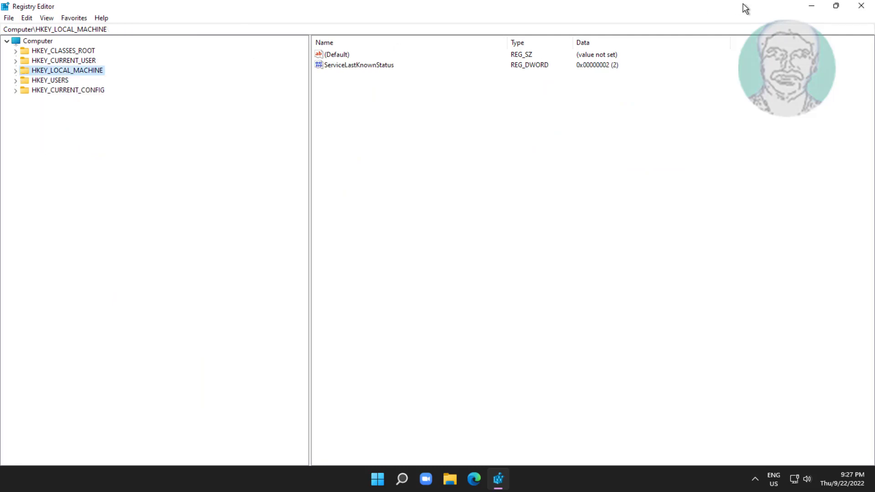
# Close Registry Editor and launch Windows Settings from the Start menu.
pyautogui.click(389, 478)
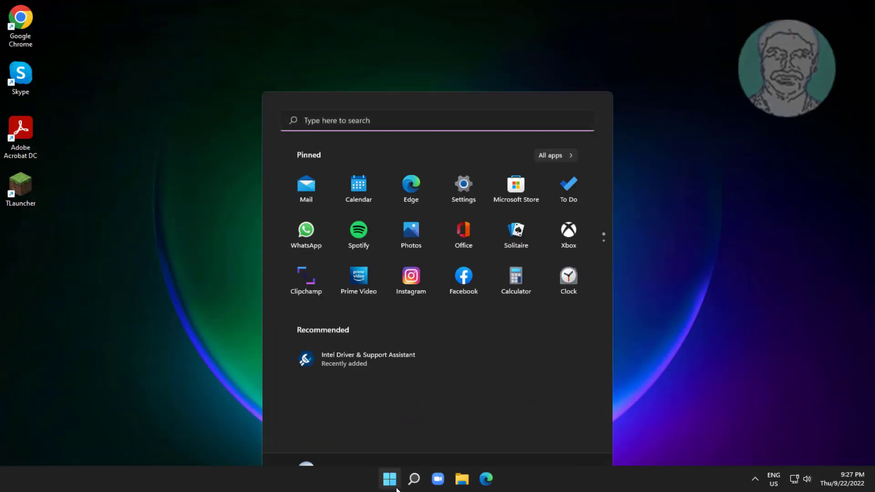
pyautogui.click(573, 441)
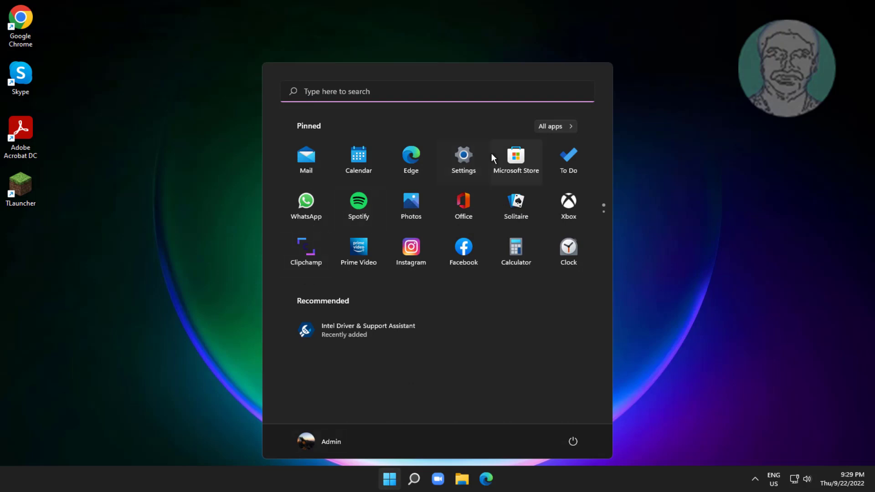
pyautogui.click(463, 156)
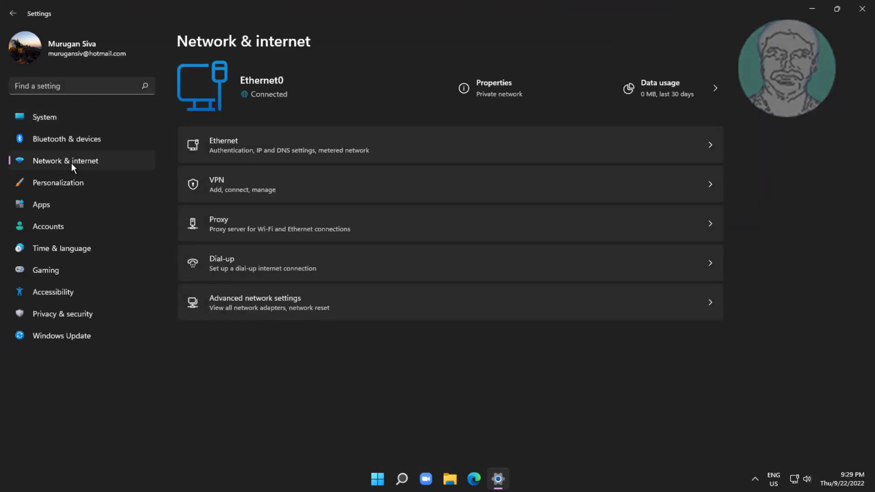
pyautogui.moveTo(271, 146)
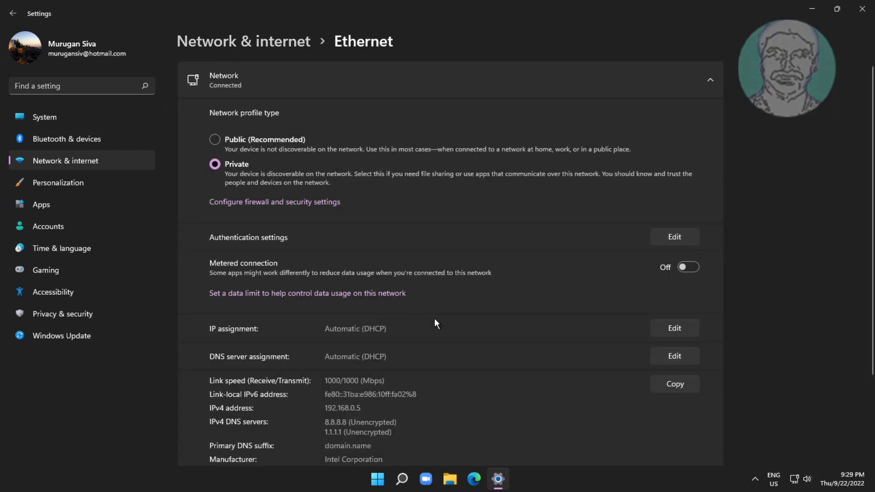
pyautogui.moveTo(289, 270)
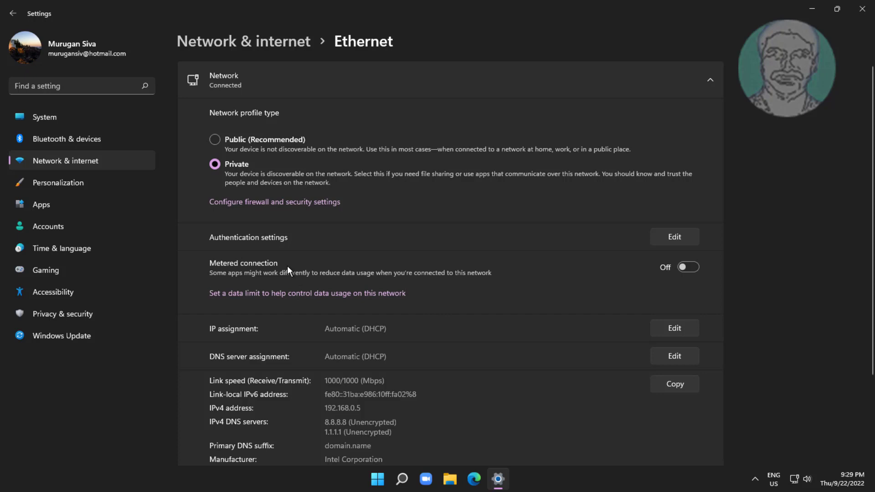
# Switch Metered connection On for Ethernet0 and close Settings.
pyautogui.click(687, 267)
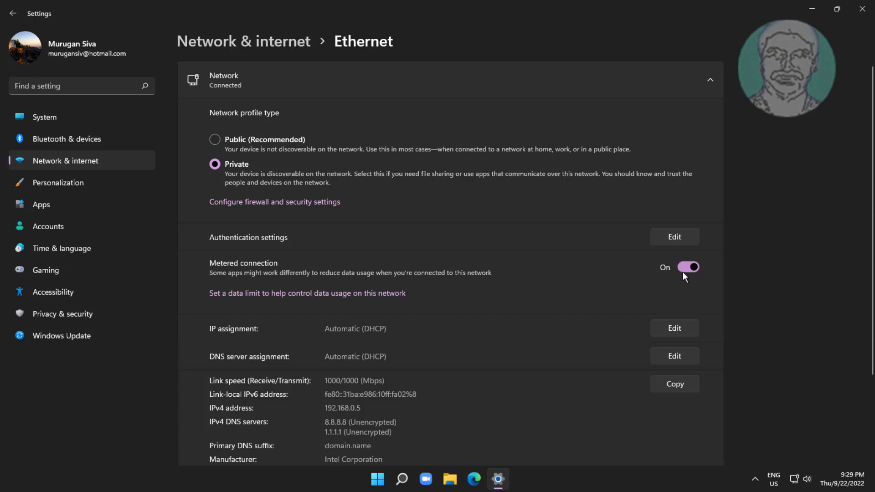
pyautogui.moveTo(529, 192)
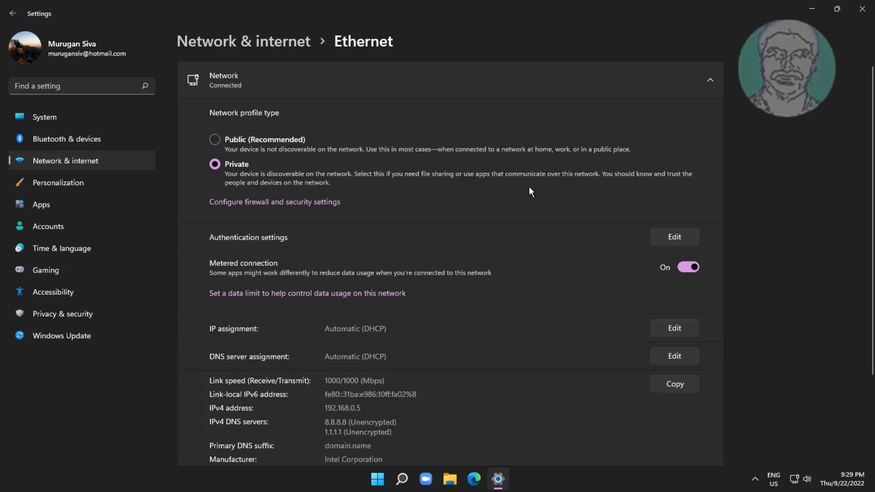
pyautogui.click(14, 13)
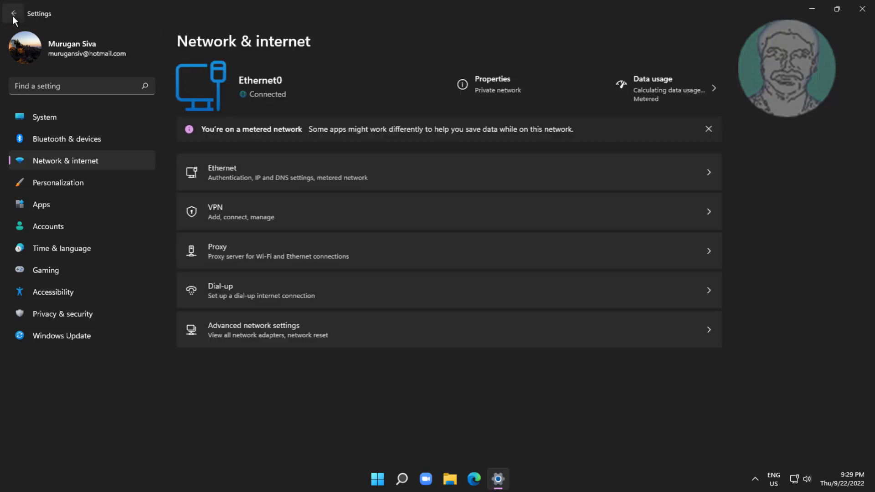
pyautogui.moveTo(861, 9)
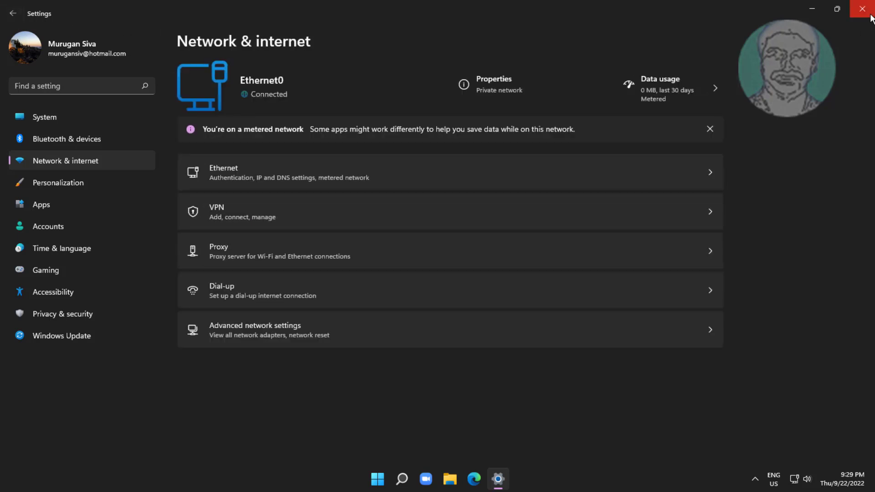
pyautogui.click(863, 9)
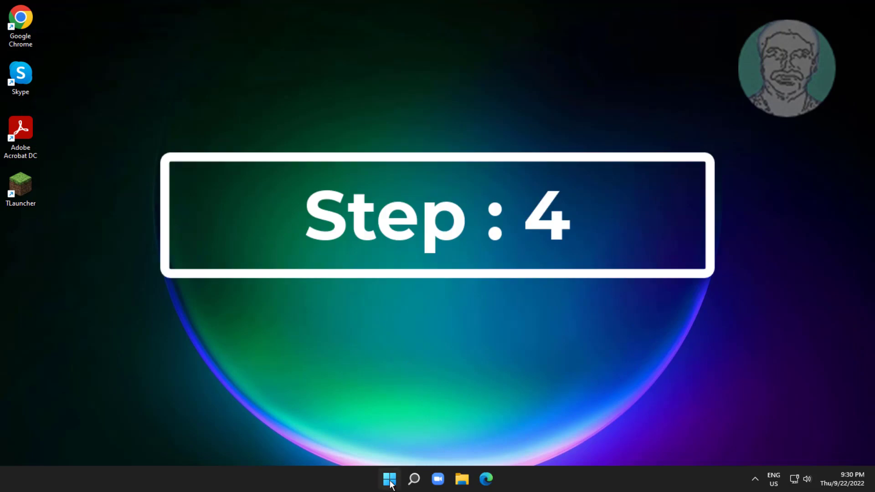
# Launch Microsoft Store from the Start menu and show its account menu.
pyautogui.click(389, 478)
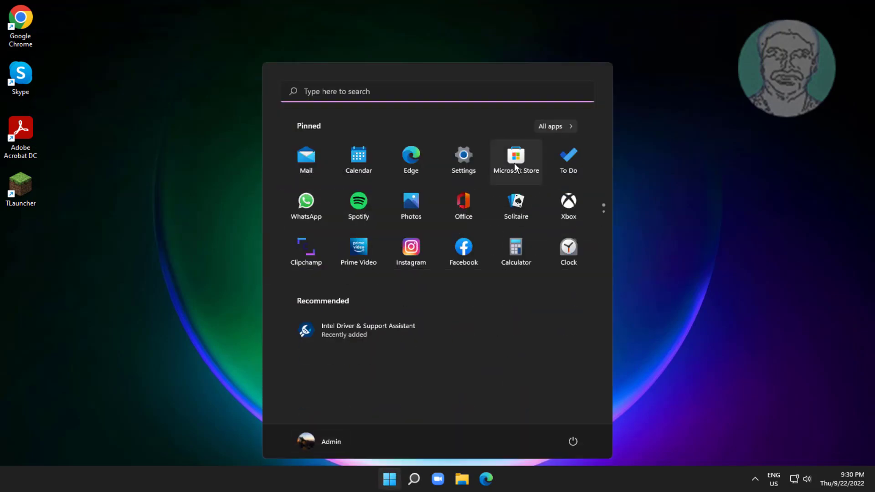
pyautogui.click(515, 158)
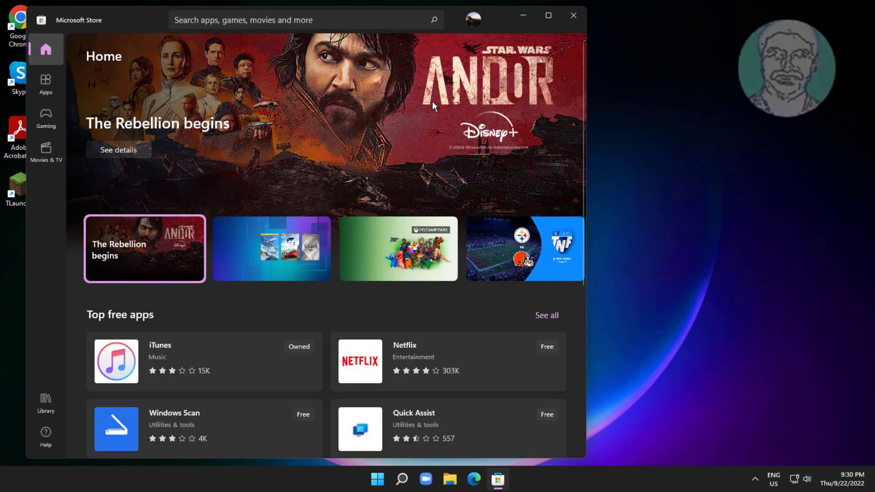
pyautogui.click(271, 248)
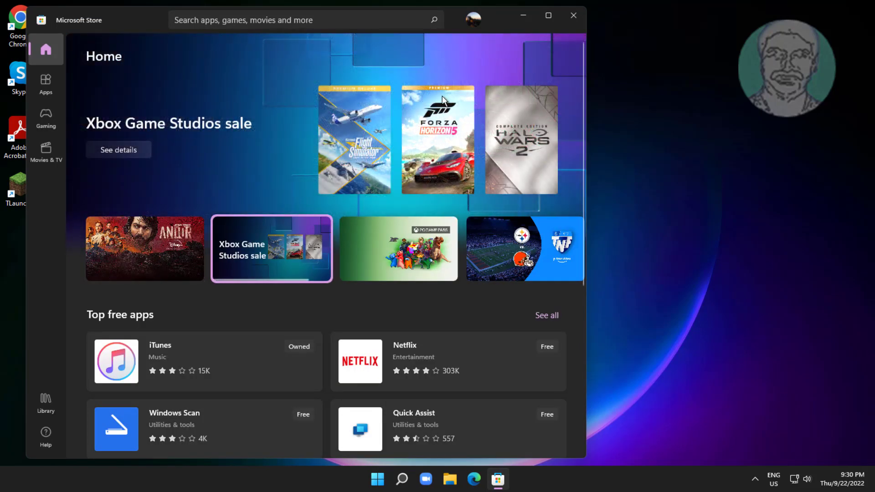
pyautogui.click(472, 20)
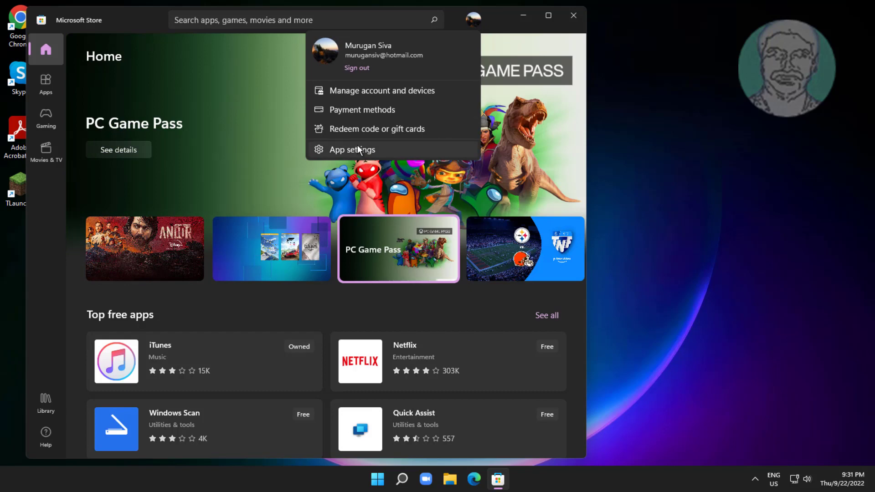
# Turn off App updates and Video autoplay in the Store's App settings.
pyautogui.click(351, 148)
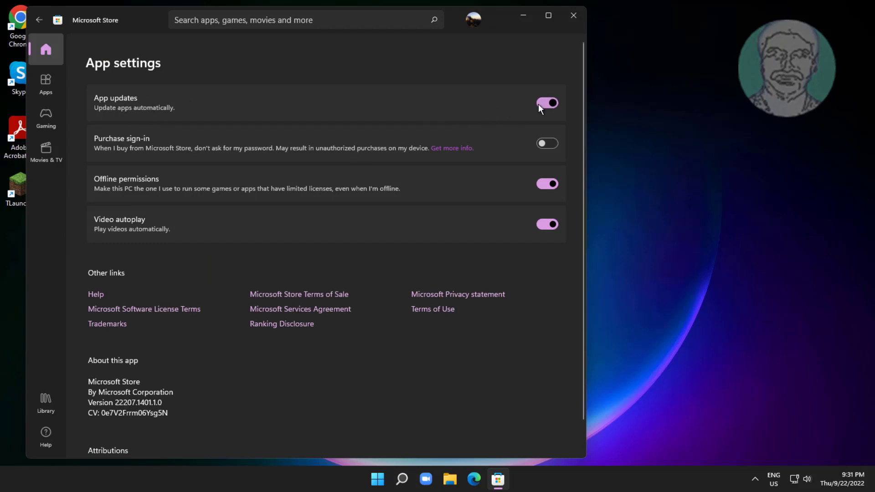
pyautogui.click(547, 103)
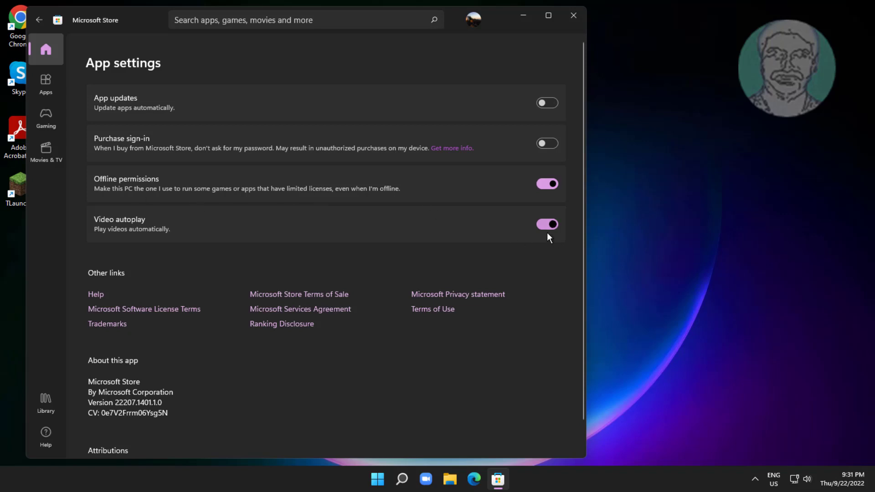
pyautogui.click(546, 224)
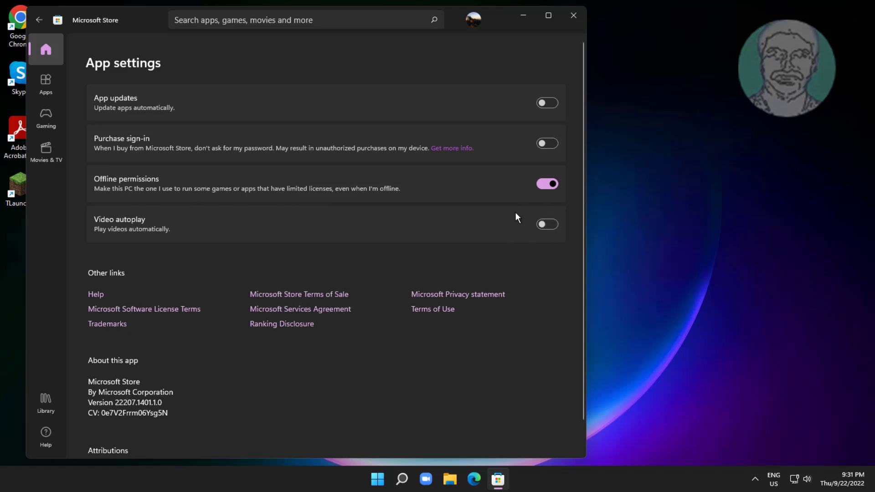
pyautogui.moveTo(534, 291)
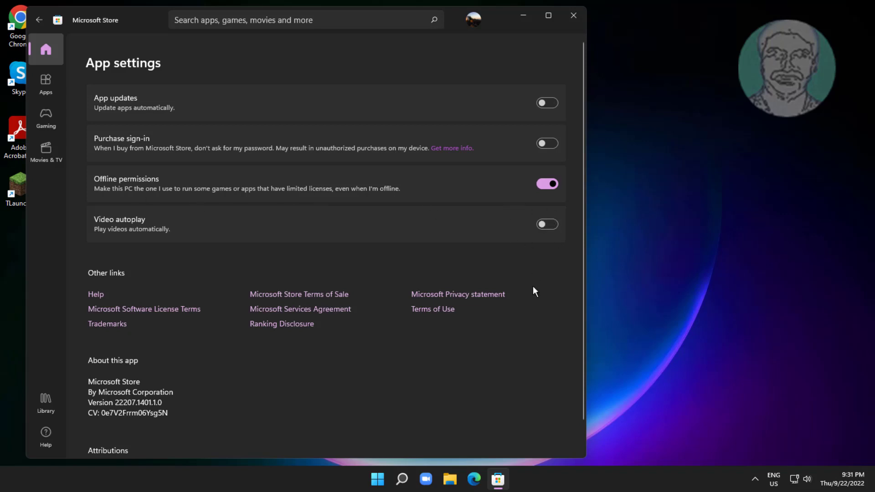
# Return to the Store home page and close Microsoft Store.
pyautogui.click(45, 49)
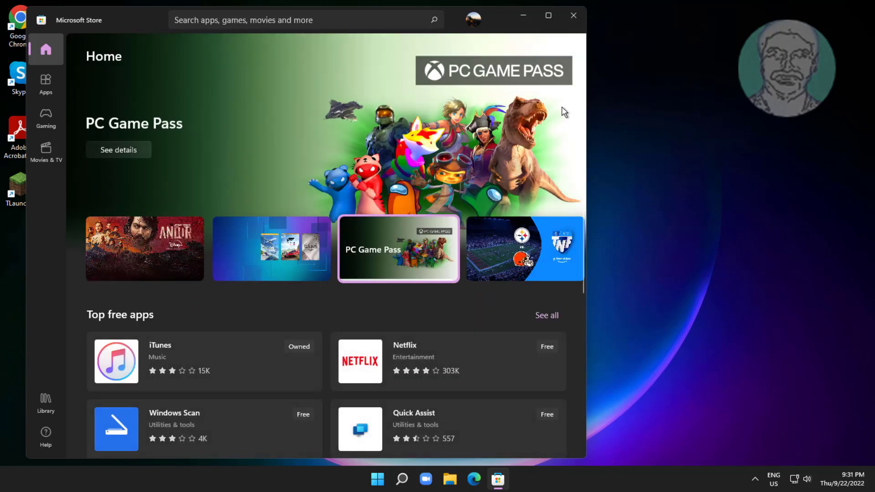
pyautogui.click(572, 20)
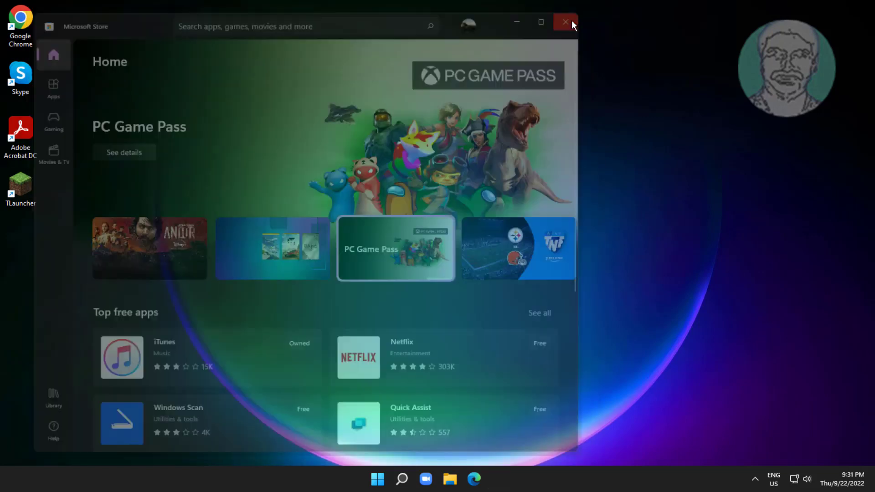